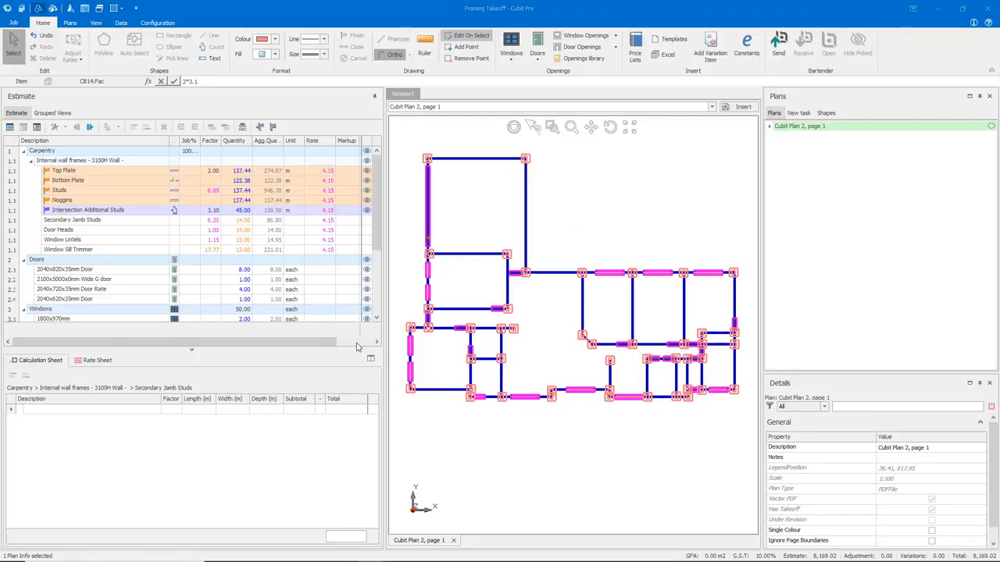
pyautogui.moveTo(346, 349)
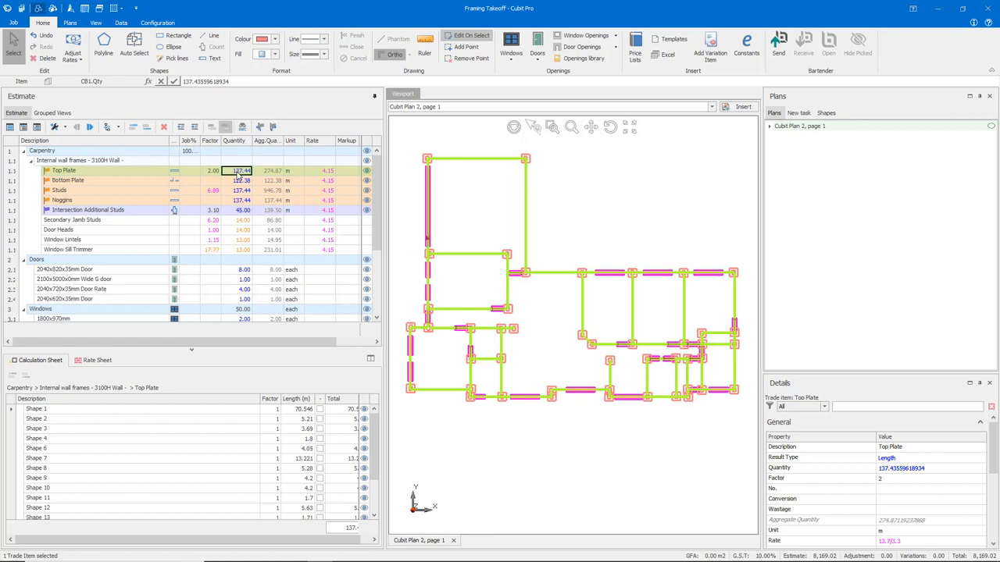
pyautogui.moveTo(249, 178)
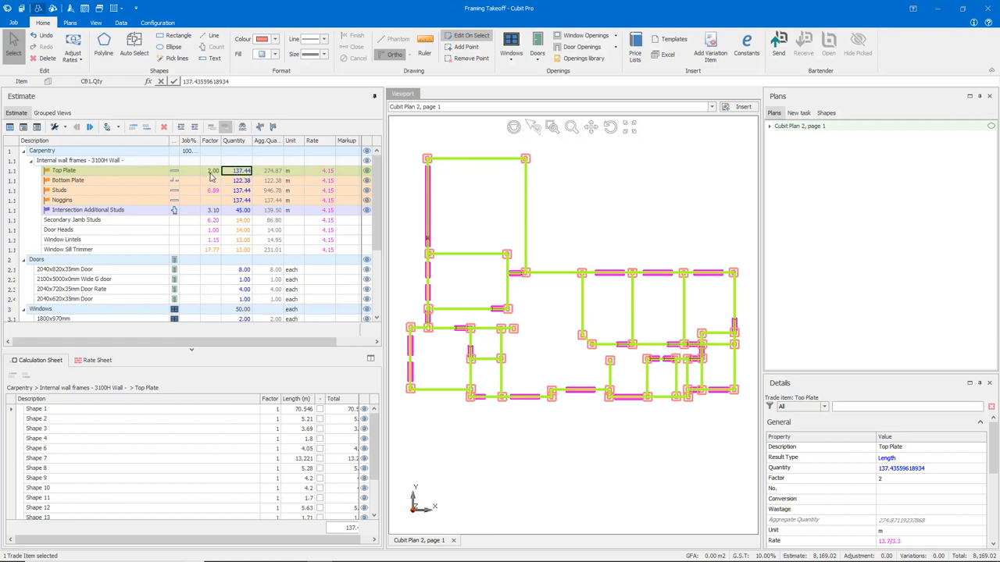
# Verify the Bottom Plate now reports full wall length of 137.44 m in Quantity and Agg. Qty.
pyautogui.click(211, 170)
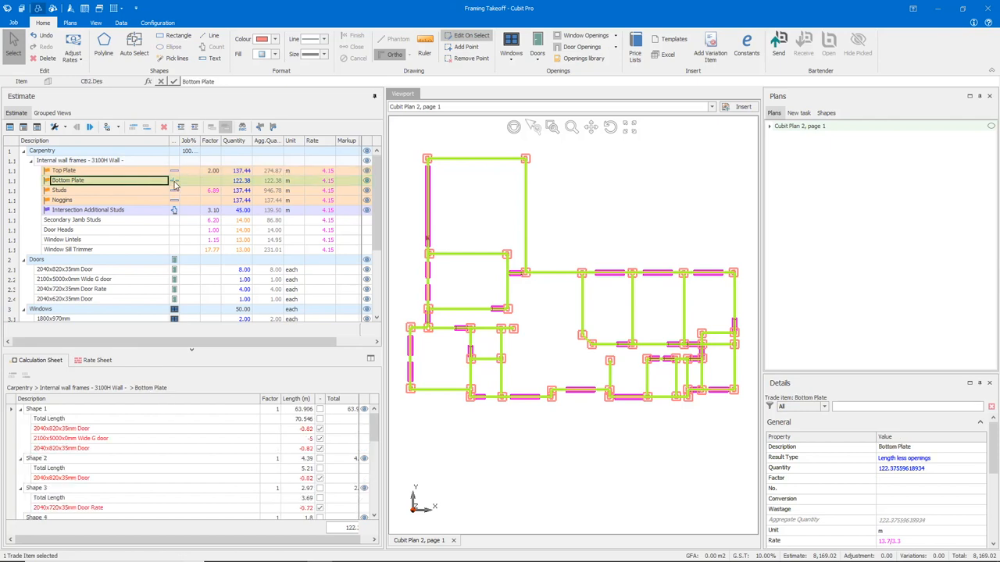
pyautogui.moveTo(175, 190)
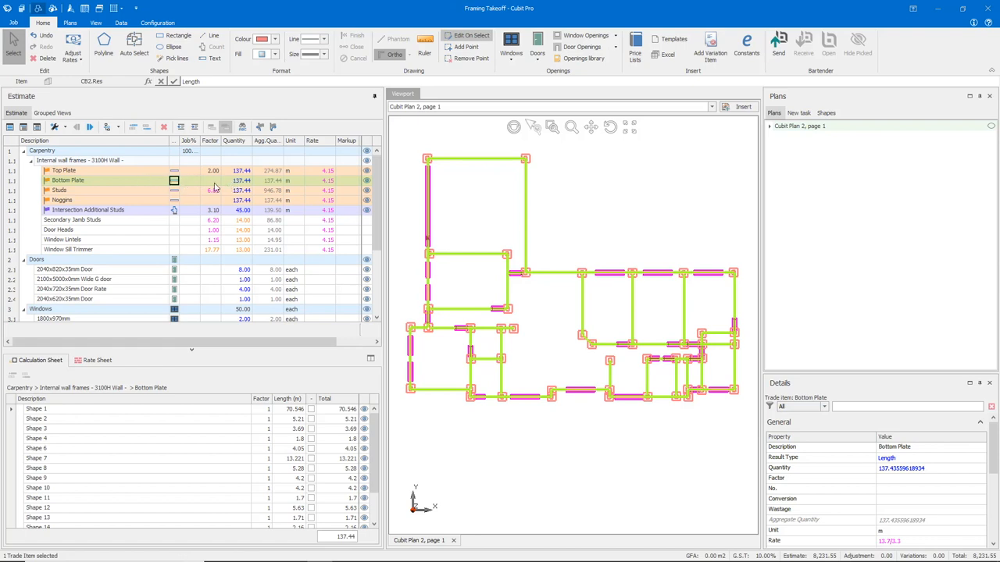
pyautogui.click(240, 181)
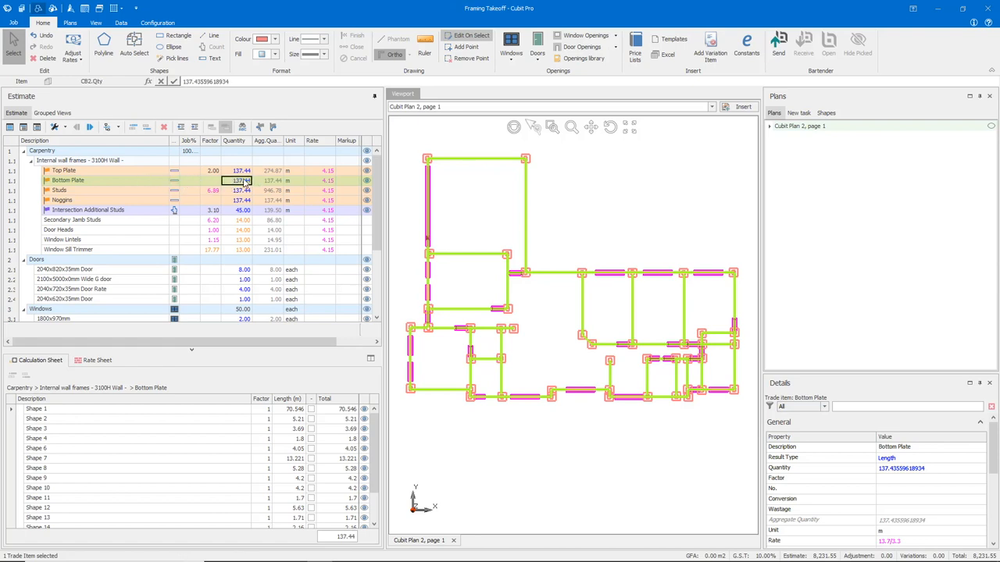
pyautogui.click(266, 181)
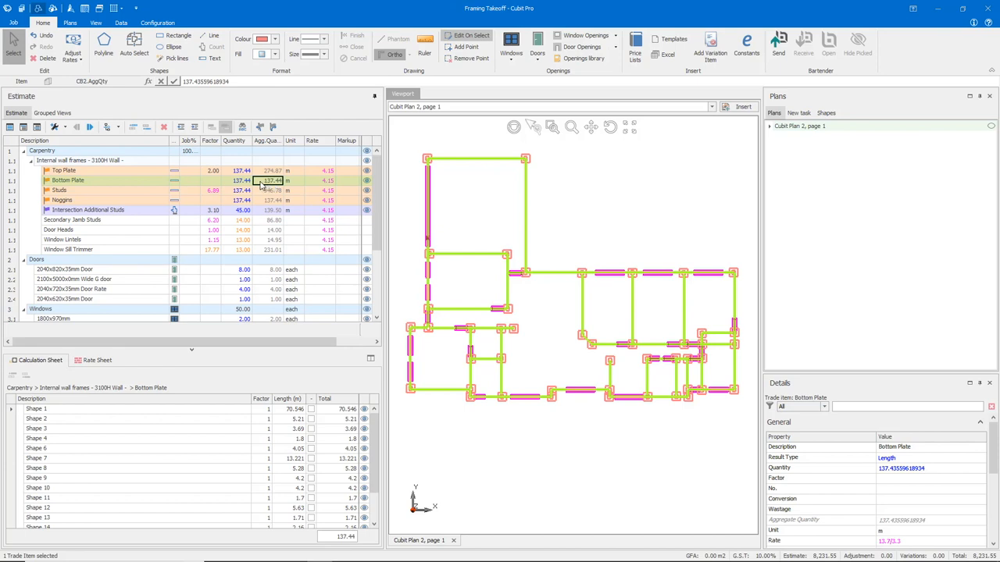
pyautogui.click(244, 181)
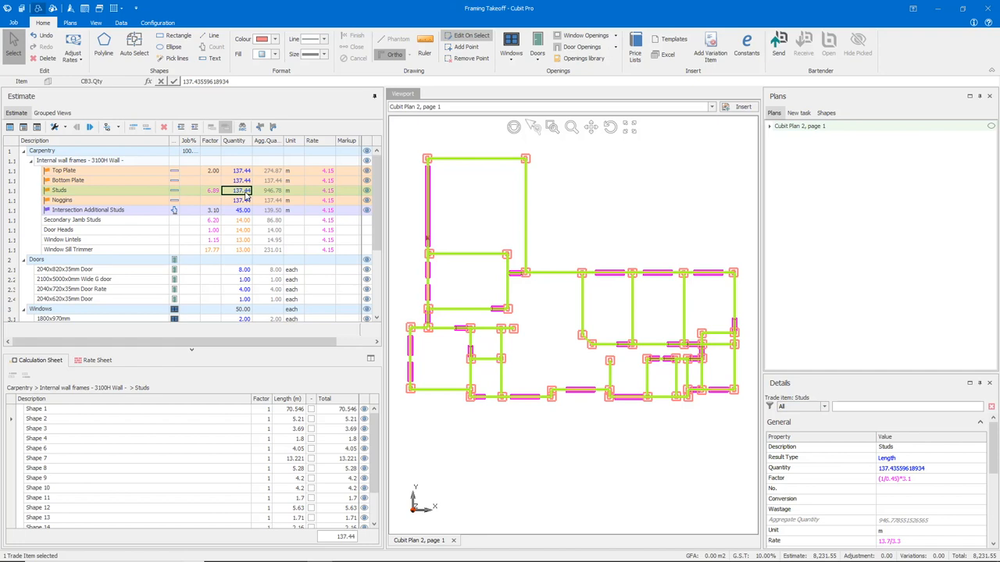
pyautogui.moveTo(216, 197)
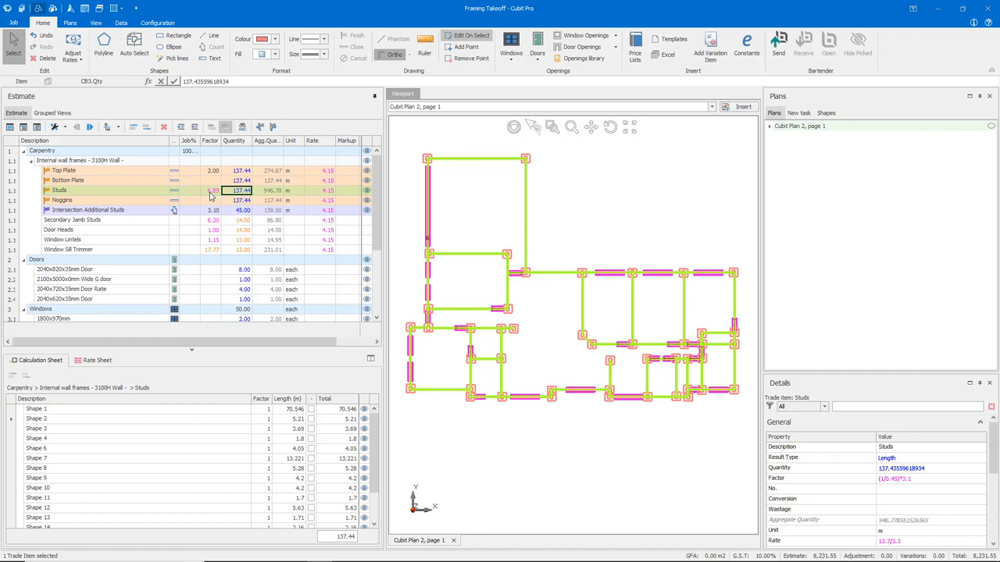
pyautogui.click(209, 191)
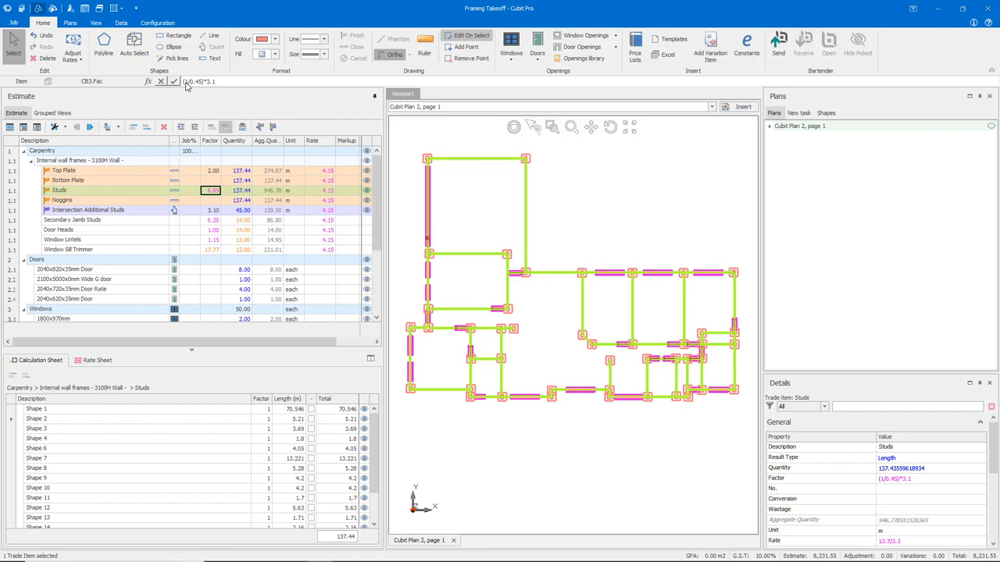
pyautogui.moveTo(191, 86)
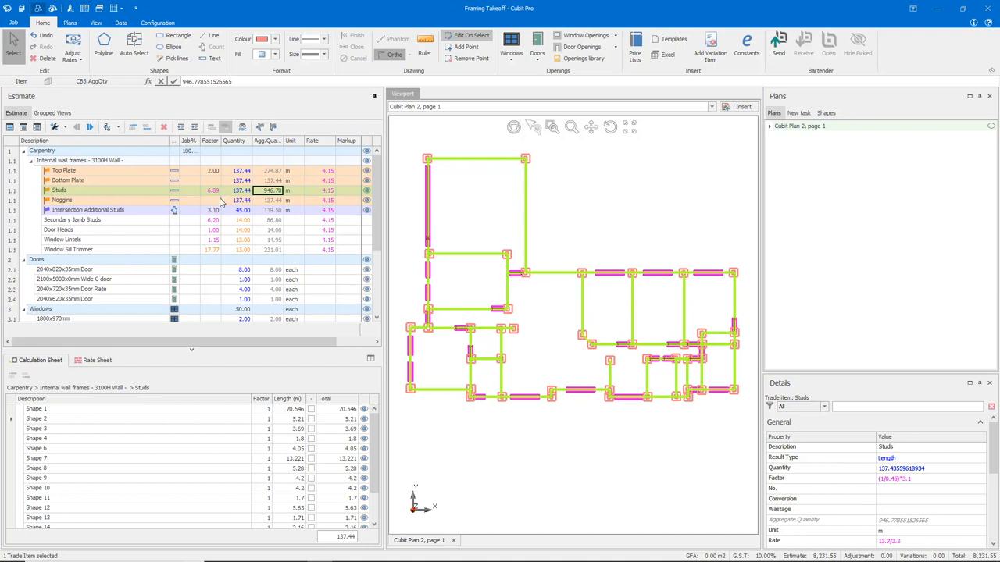
pyautogui.moveTo(269, 197)
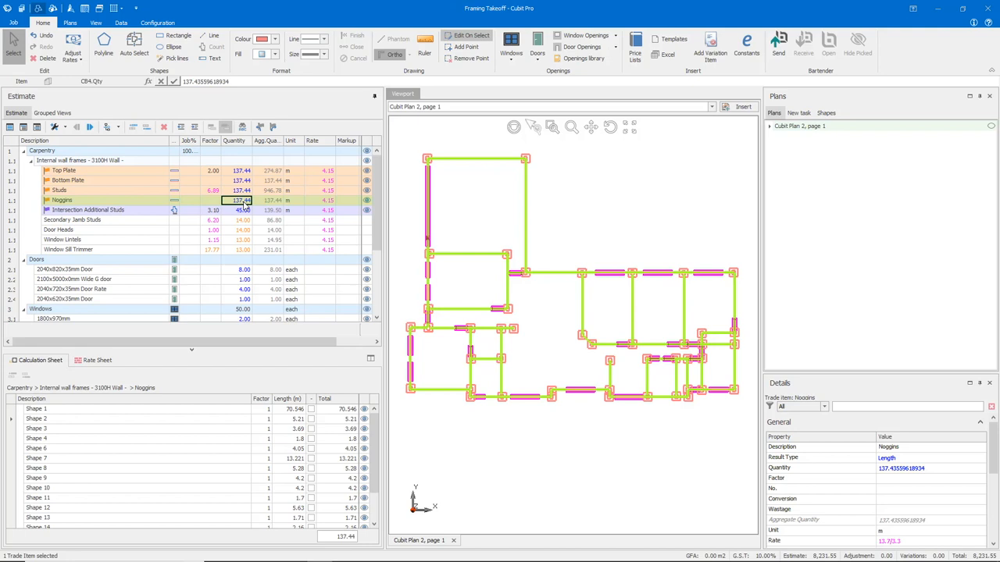
pyautogui.moveTo(217, 217)
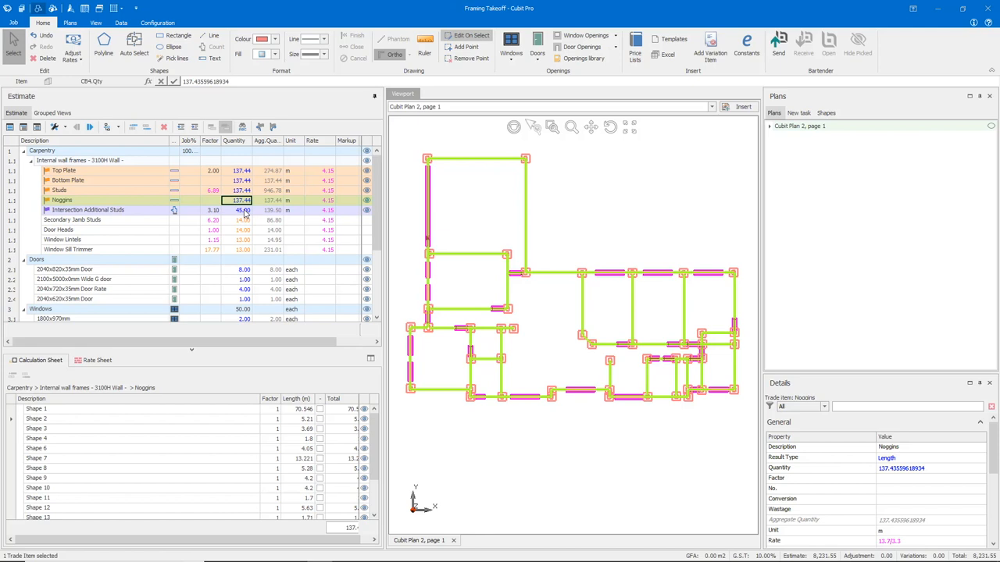
pyautogui.moveTo(138, 213)
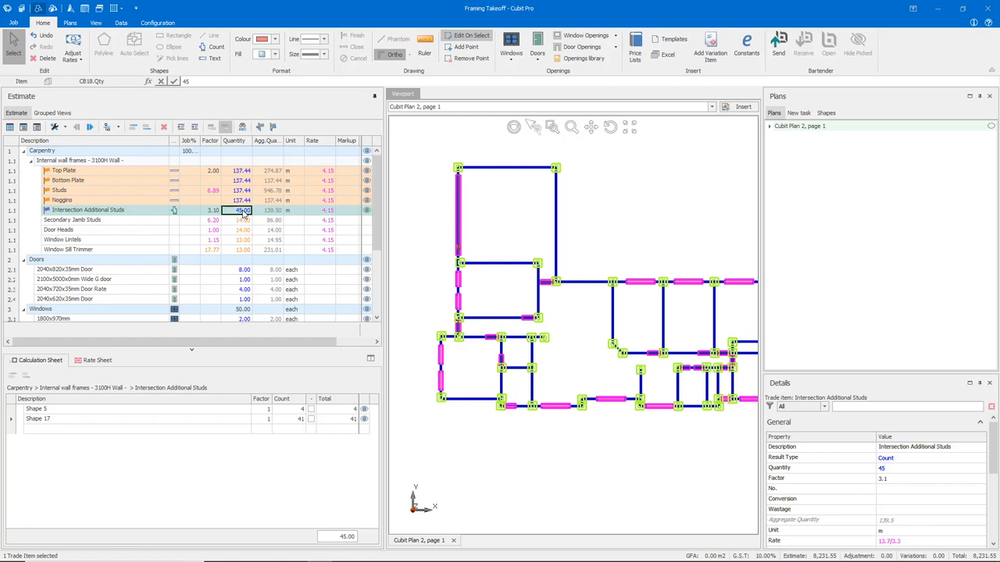
pyautogui.moveTo(591, 362)
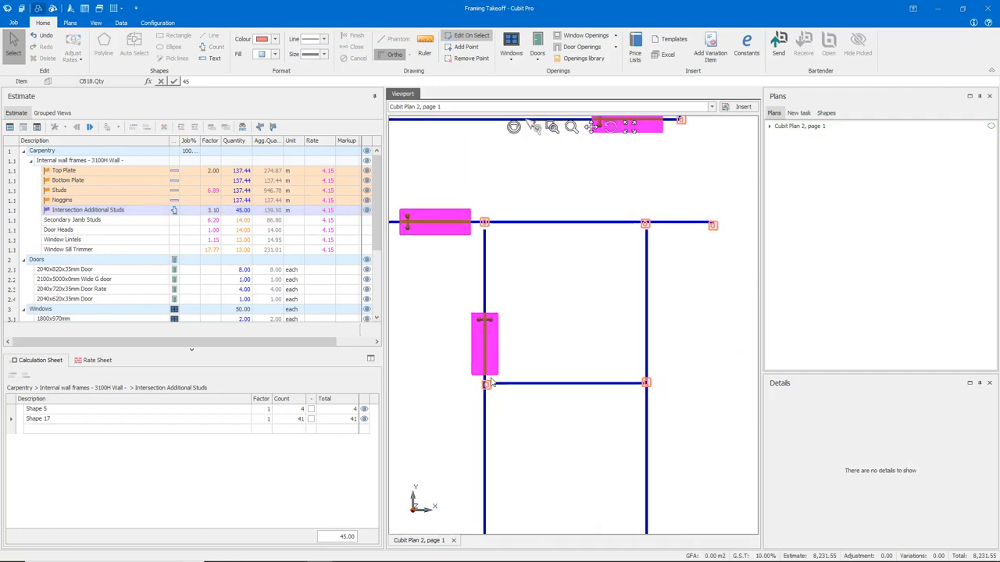
# Mark a wall intersection on the plan with the Count tool, adding to Intersection Additional Studs.
pyautogui.click(562, 225)
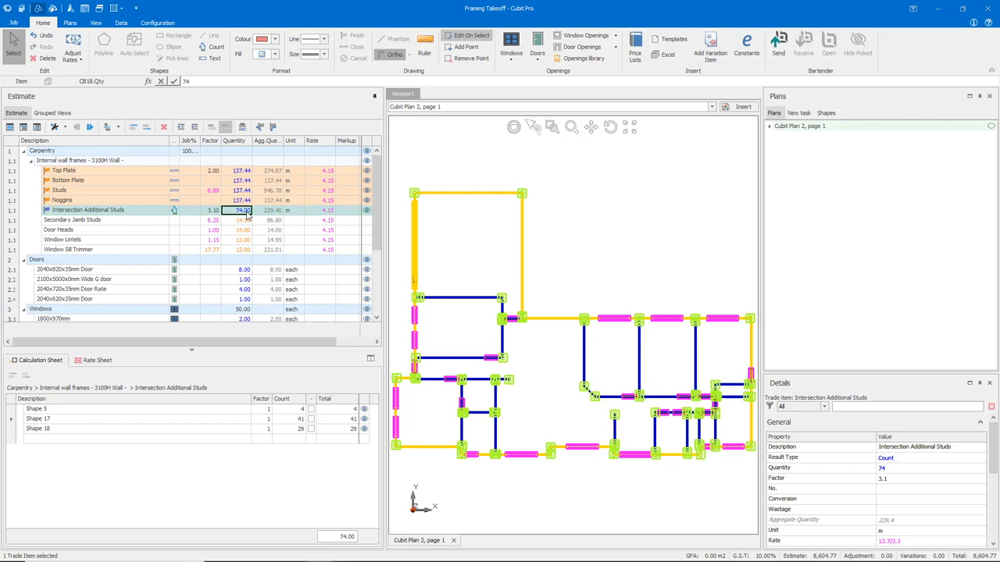
pyautogui.moveTo(213, 216)
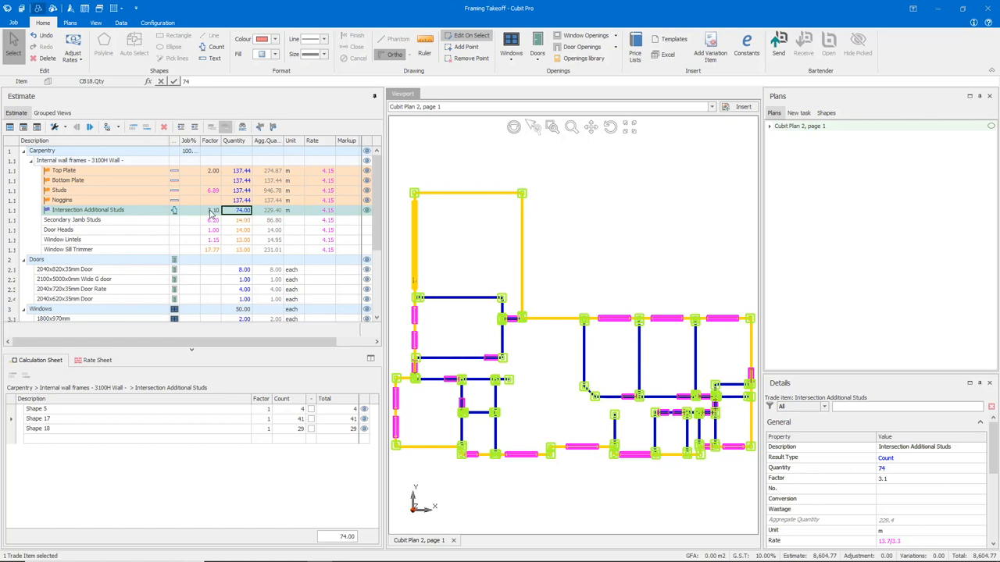
pyautogui.click(213, 210)
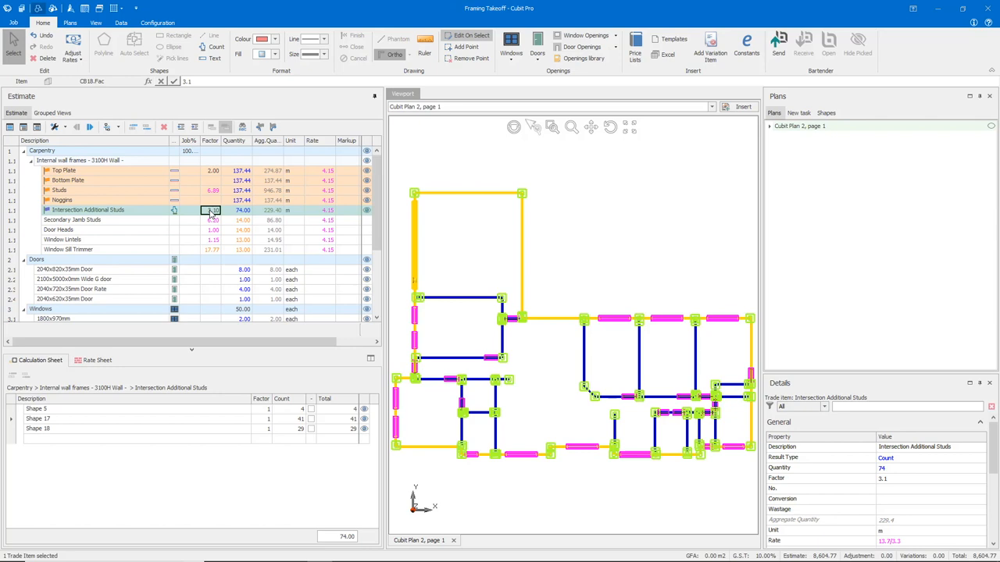
pyautogui.click(272, 210)
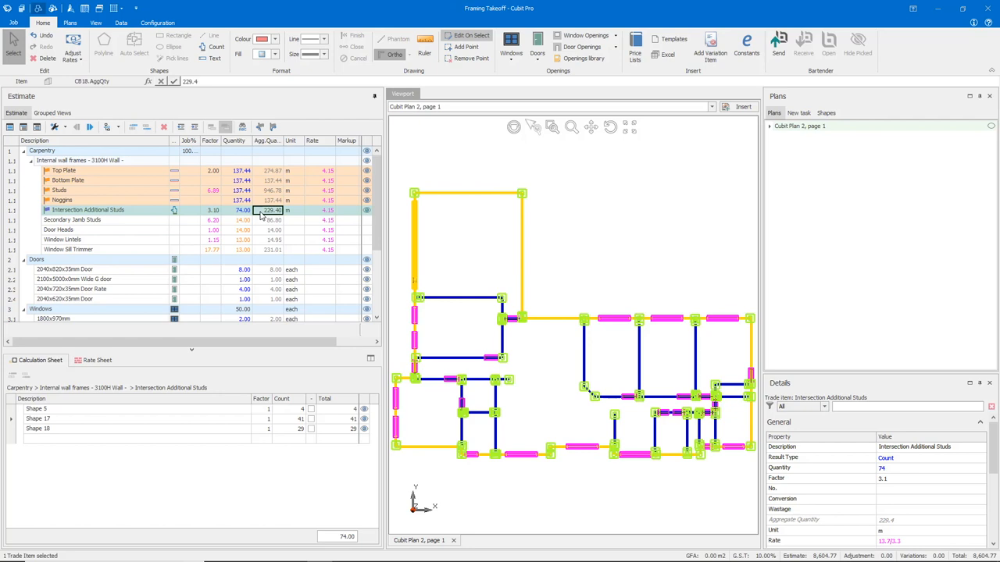
pyautogui.moveTo(139, 212)
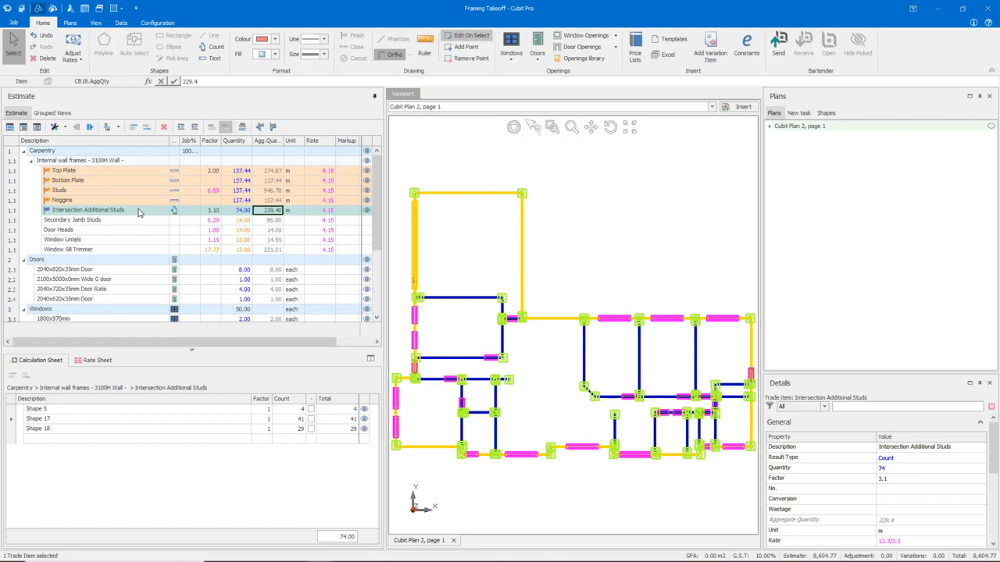
pyautogui.moveTo(125, 209)
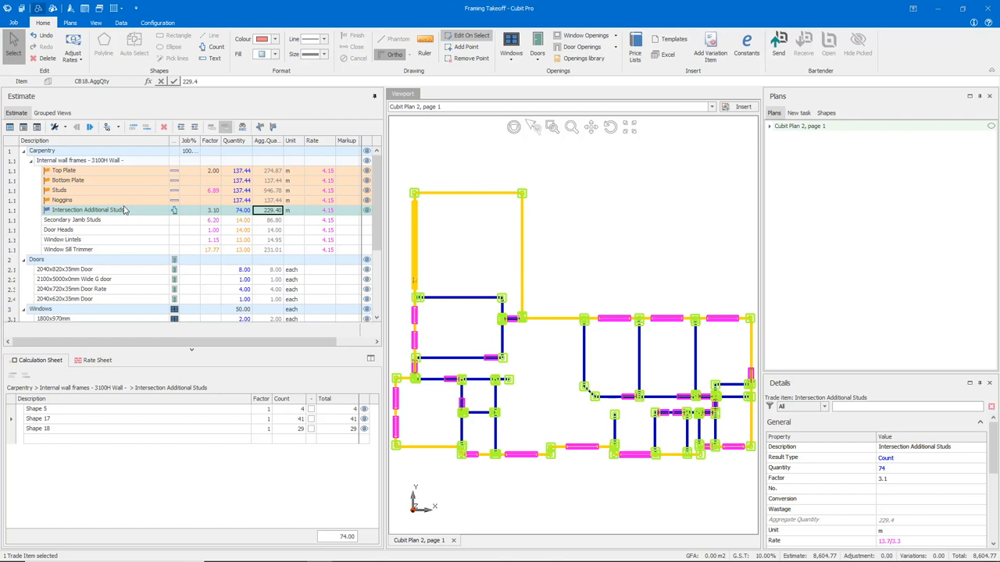
pyautogui.moveTo(119, 225)
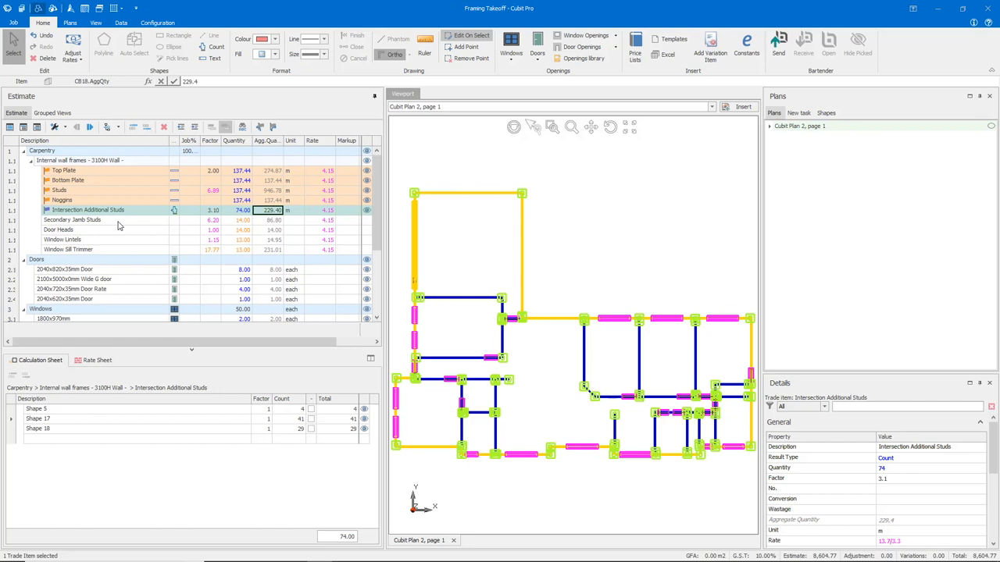
pyautogui.click(72, 219)
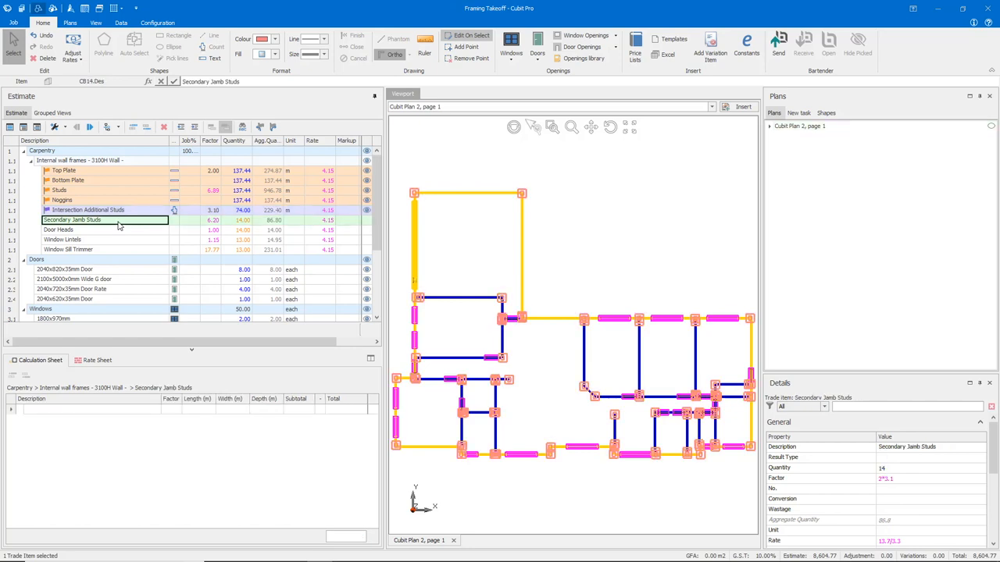
pyautogui.click(101, 229)
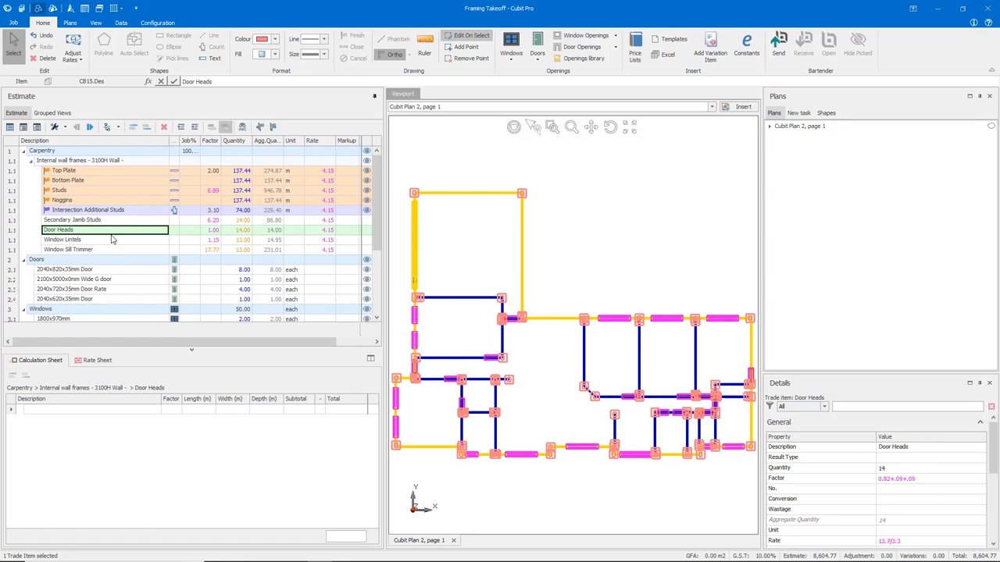
pyautogui.click(107, 250)
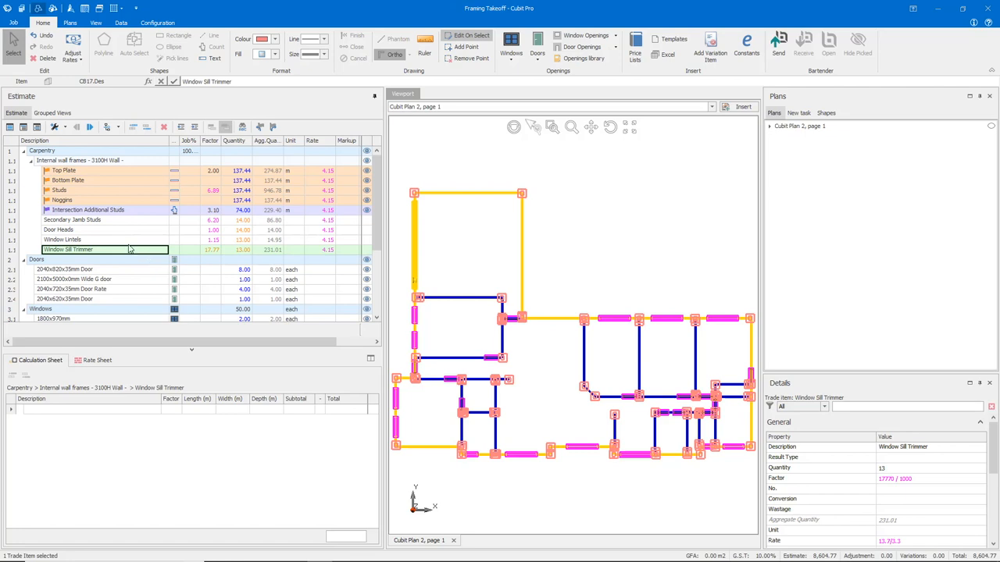
pyautogui.scroll(-3)
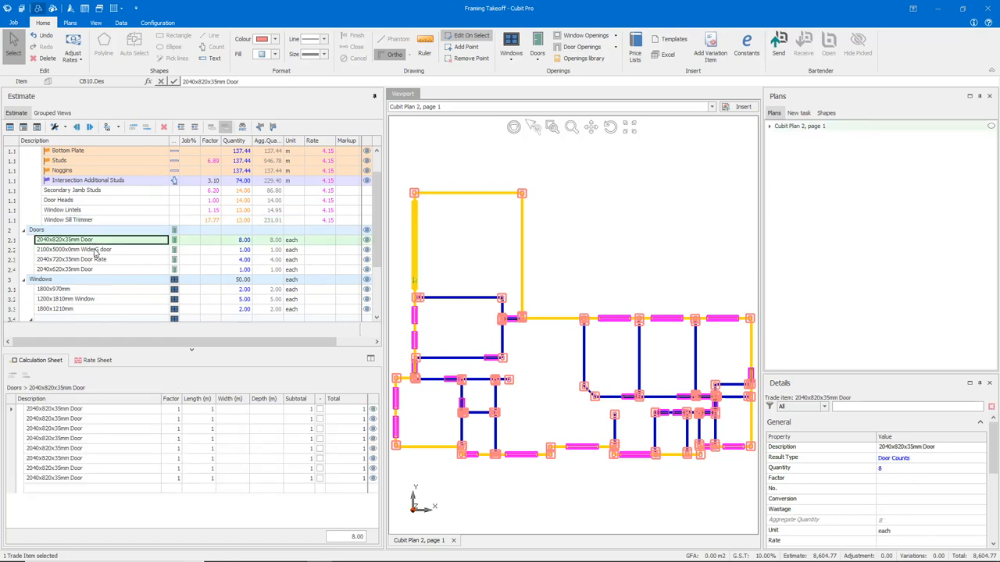
pyautogui.click(63, 289)
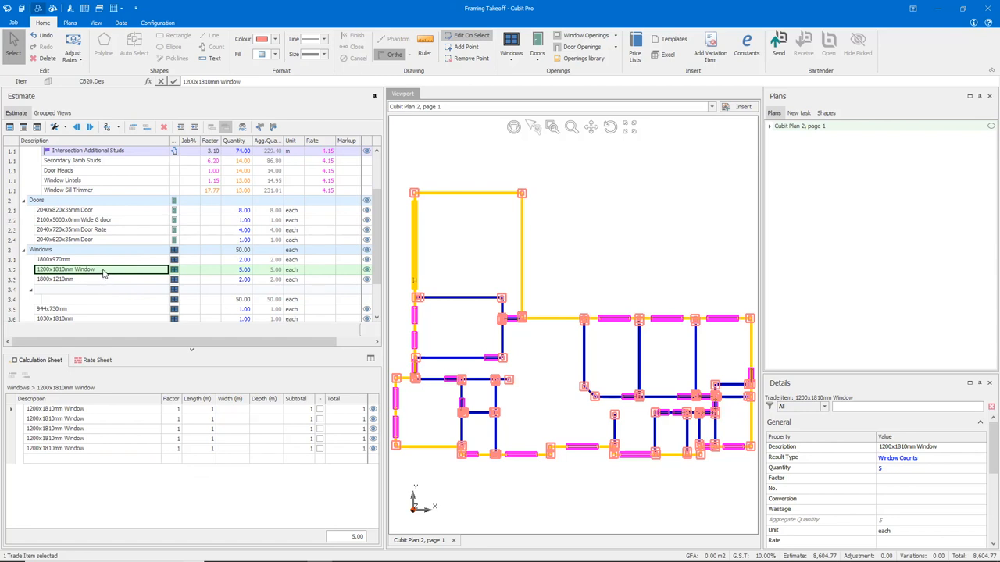
pyautogui.scroll(3)
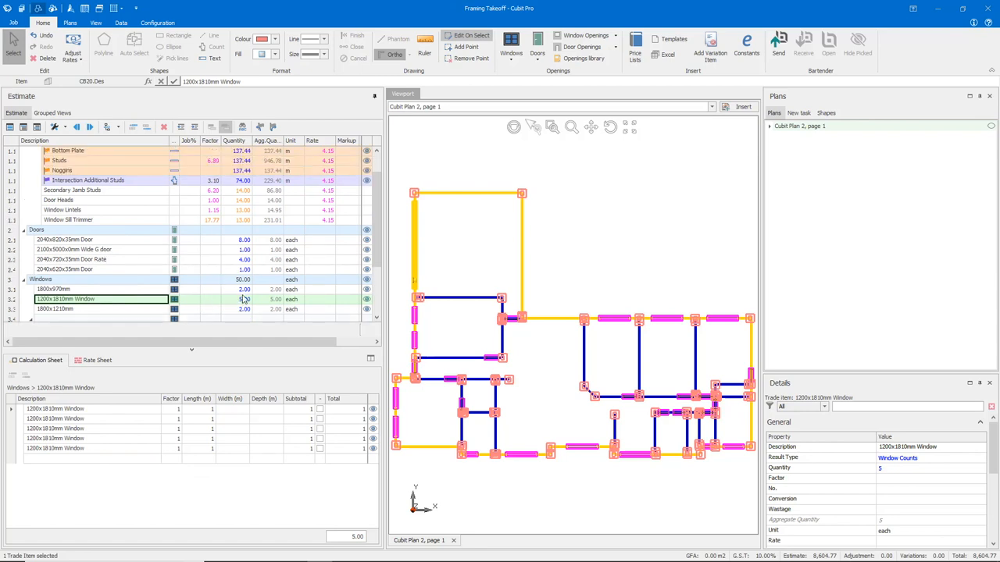
pyautogui.click(72, 190)
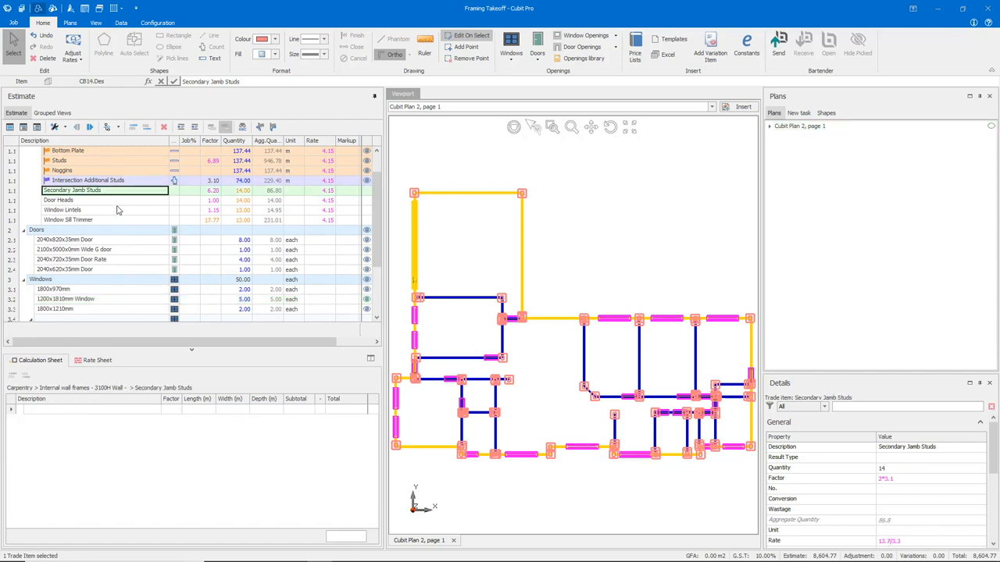
pyautogui.moveTo(122, 200)
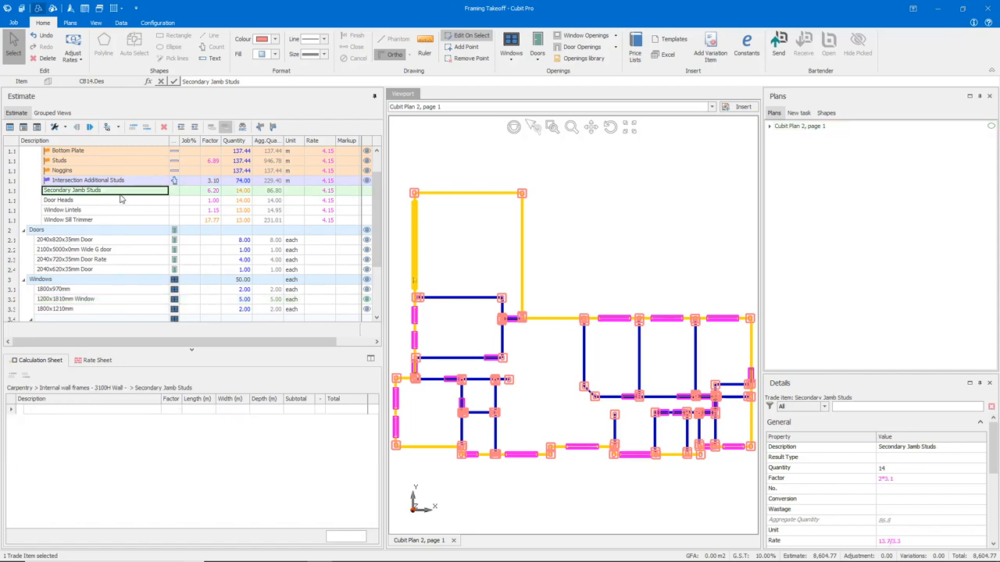
# Confirm the Secondary Jamb Studs SUM-of-door-counts formula and reveal item reference codes like CB14.
pyautogui.scroll(3)
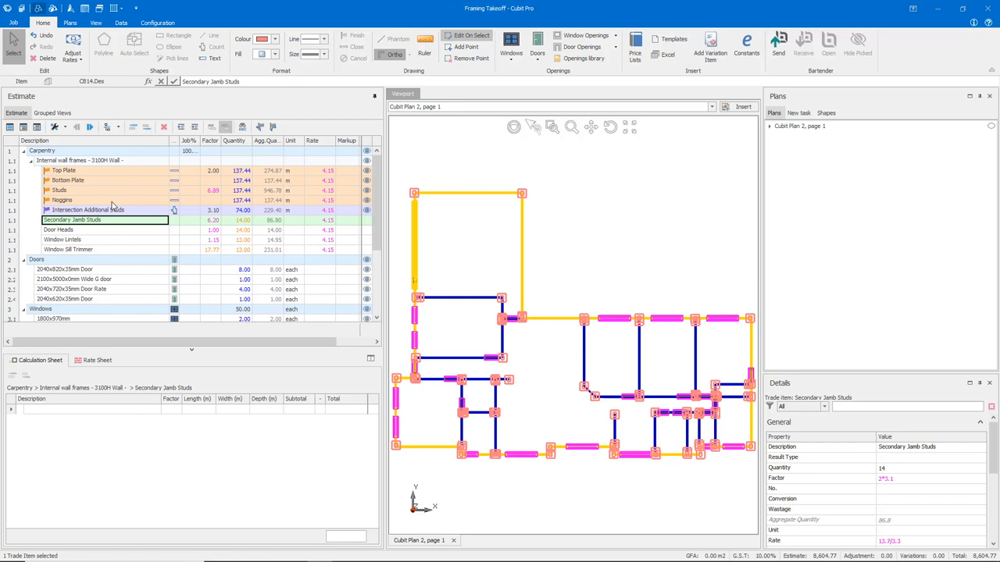
pyautogui.moveTo(240, 227)
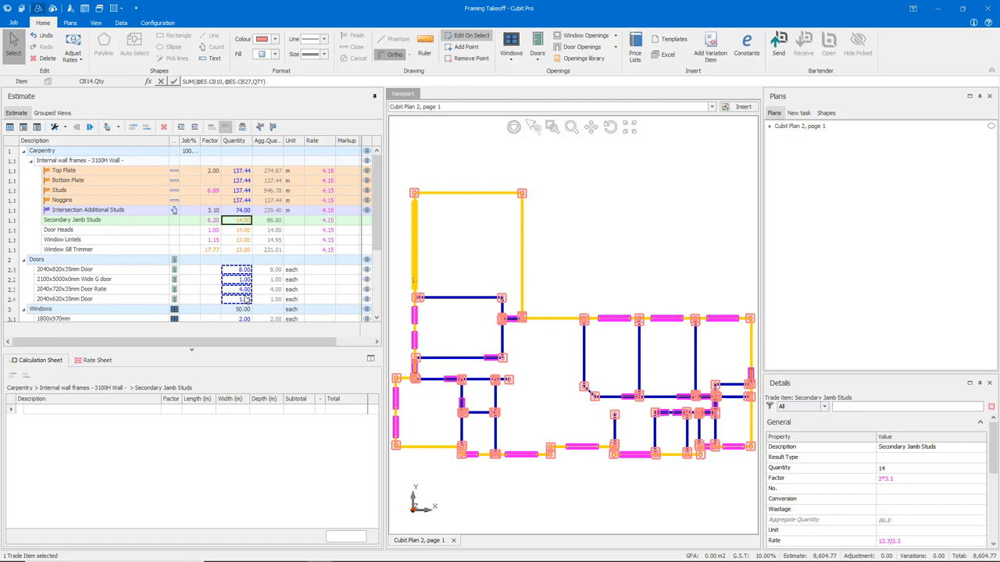
pyautogui.click(242, 218)
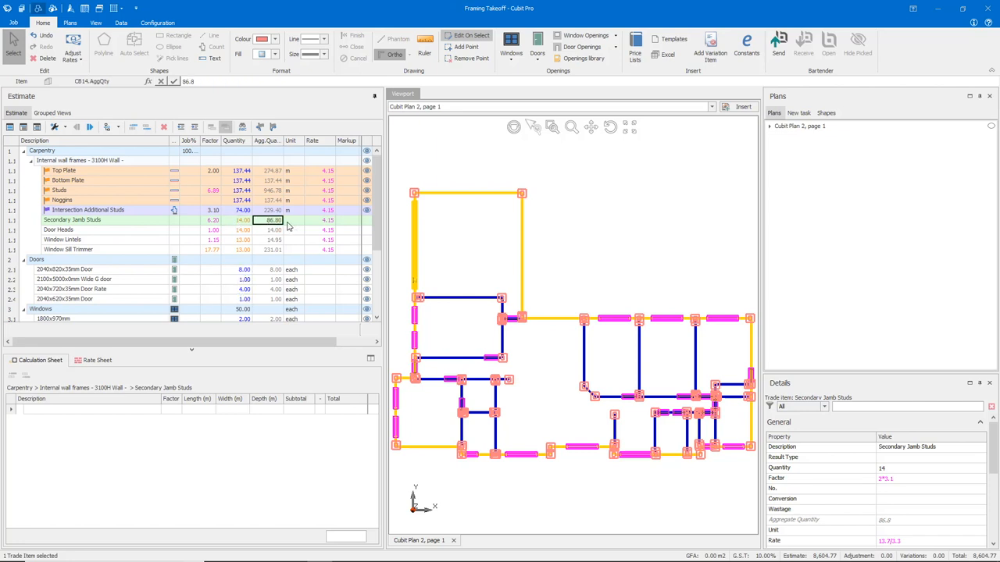
pyautogui.click(291, 219)
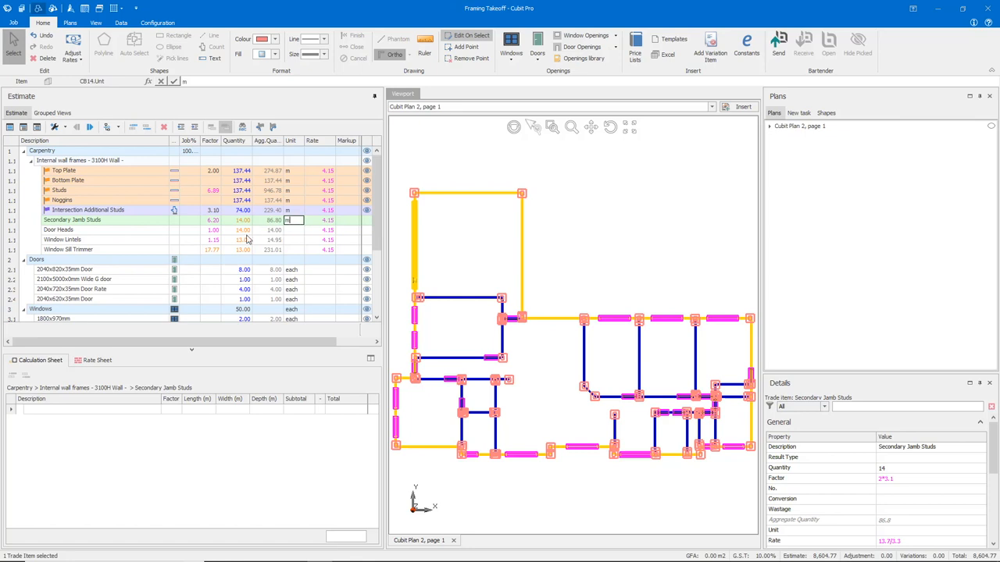
pyautogui.click(102, 219)
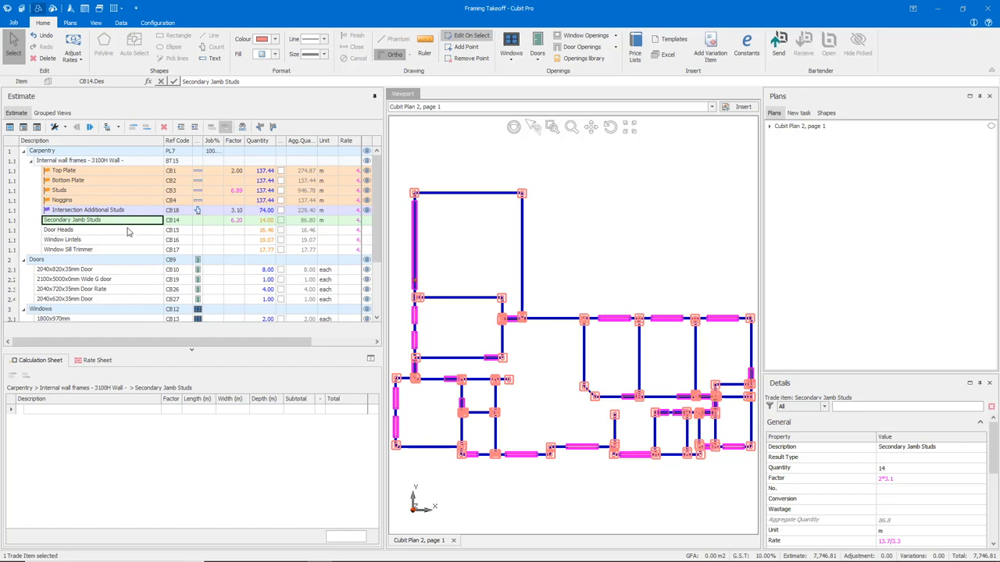
# Rework the Door Heads quantity formula to divide door widths by 1000 and add 0.3 per door.
pyautogui.click(72, 229)
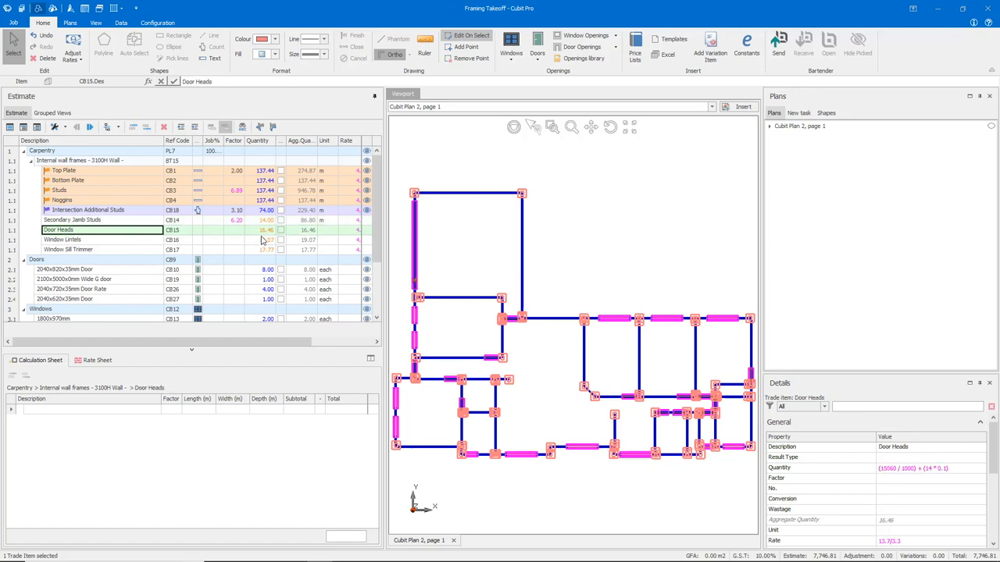
pyautogui.click(265, 230)
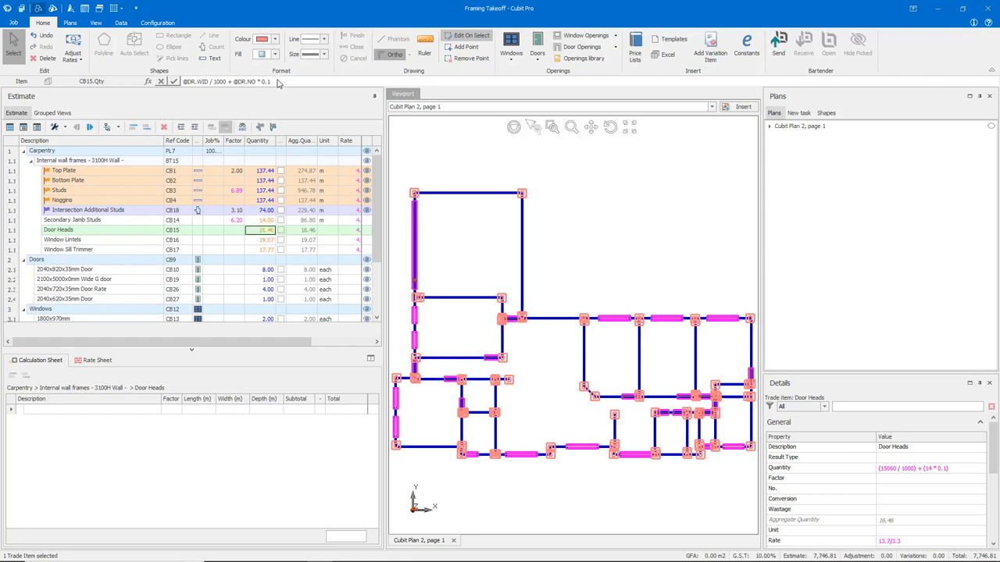
pyautogui.tripleClick(227, 81)
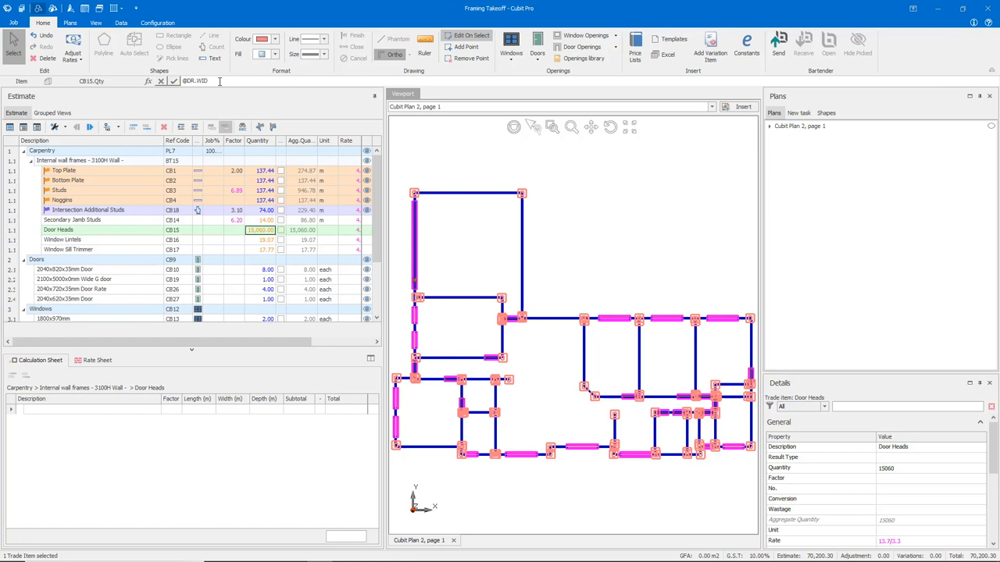
pyautogui.write('/1000) + (14 * 0.1)')
pyautogui.click(326, 230)
pyautogui.write('m')
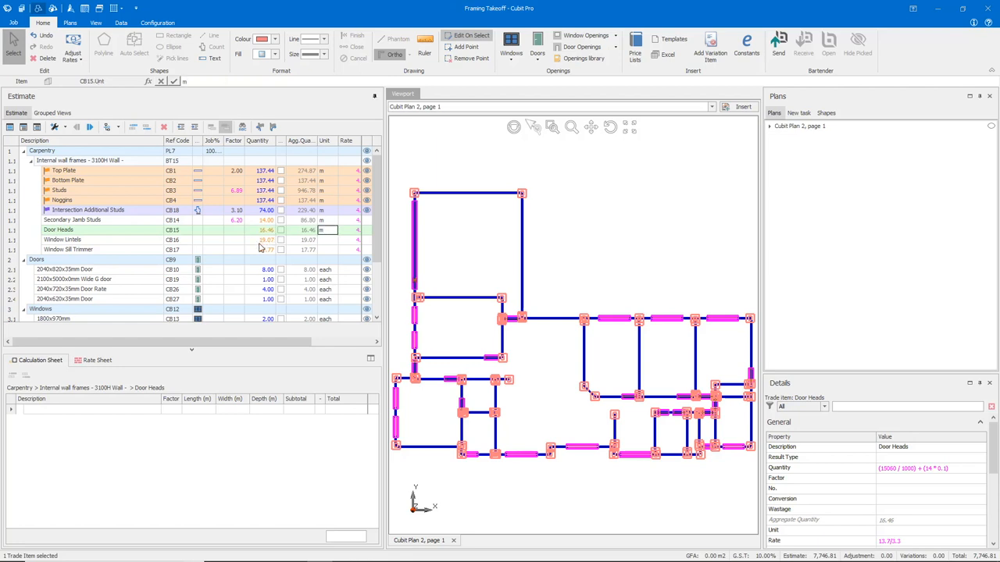
pyautogui.click(264, 241)
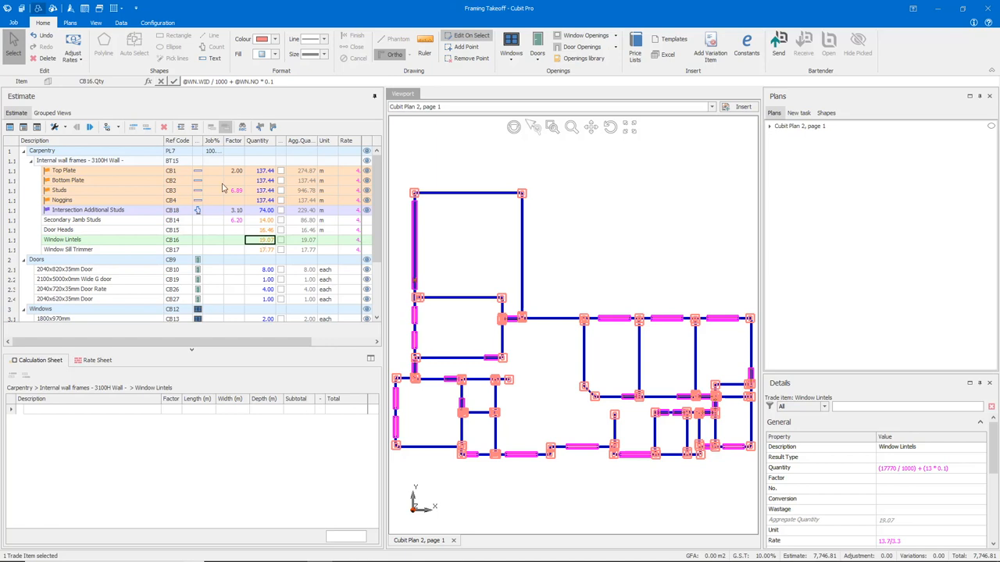
pyautogui.moveTo(193, 86)
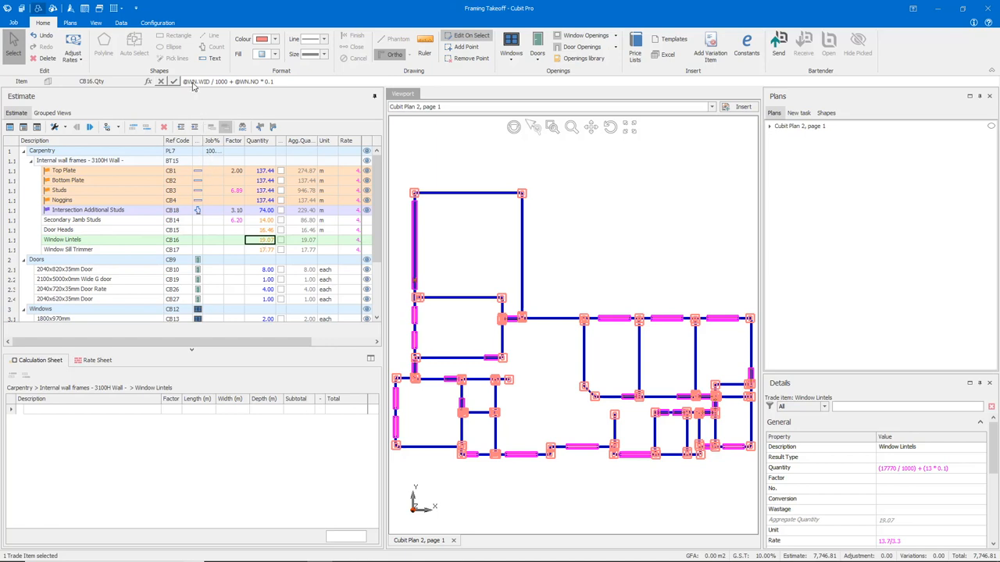
pyautogui.moveTo(230, 86)
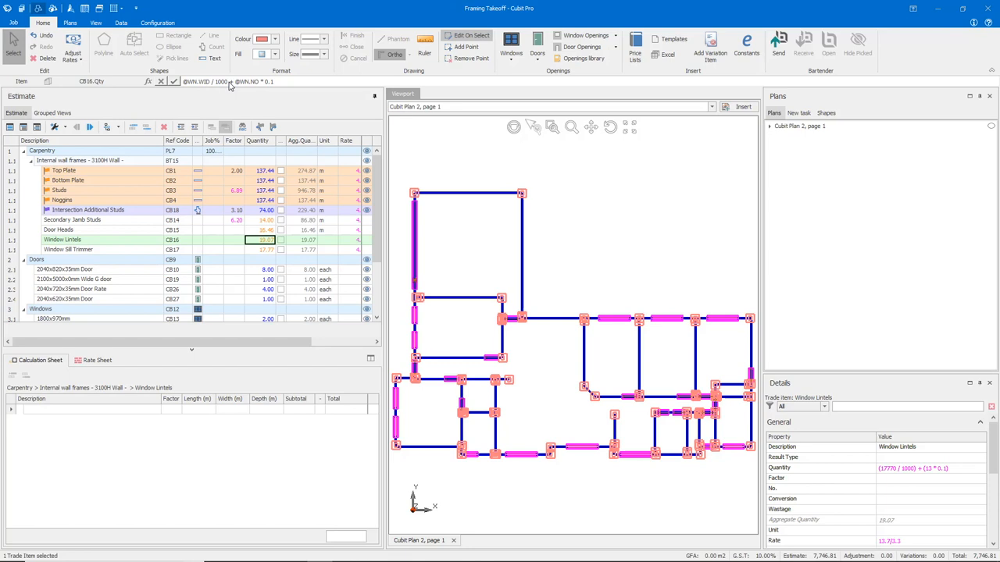
pyautogui.moveTo(232, 91)
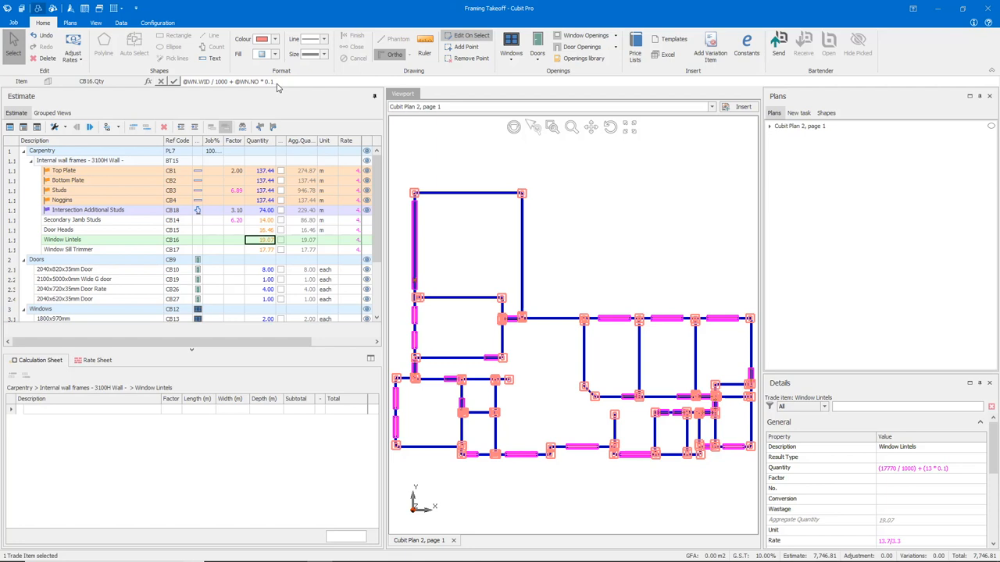
pyautogui.moveTo(259, 117)
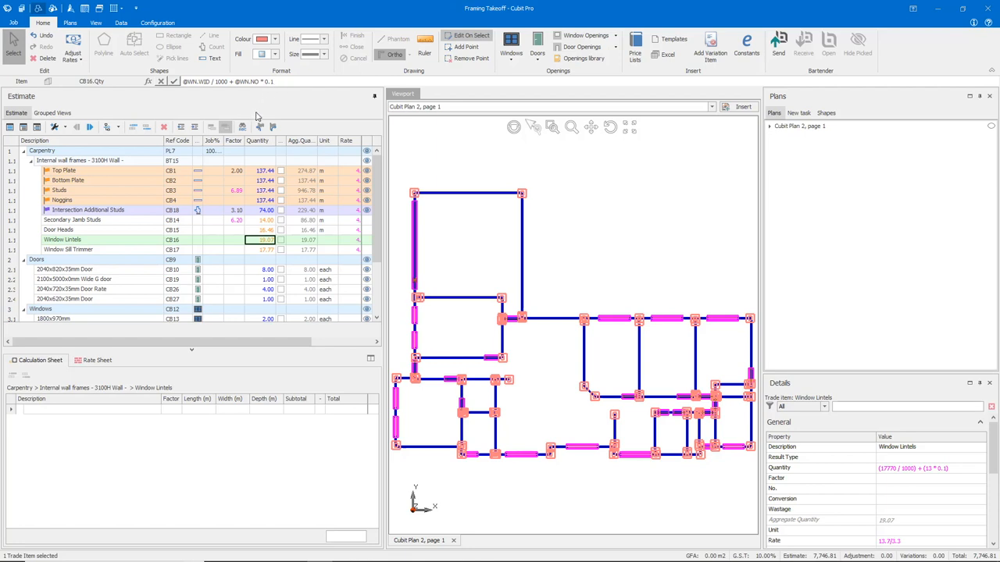
pyautogui.click(102, 250)
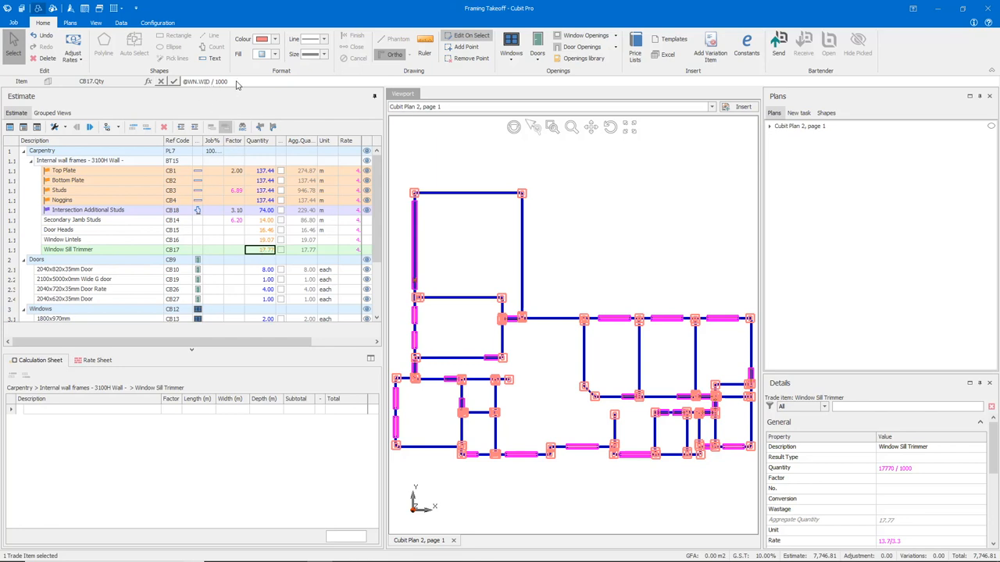
pyautogui.moveTo(237, 97)
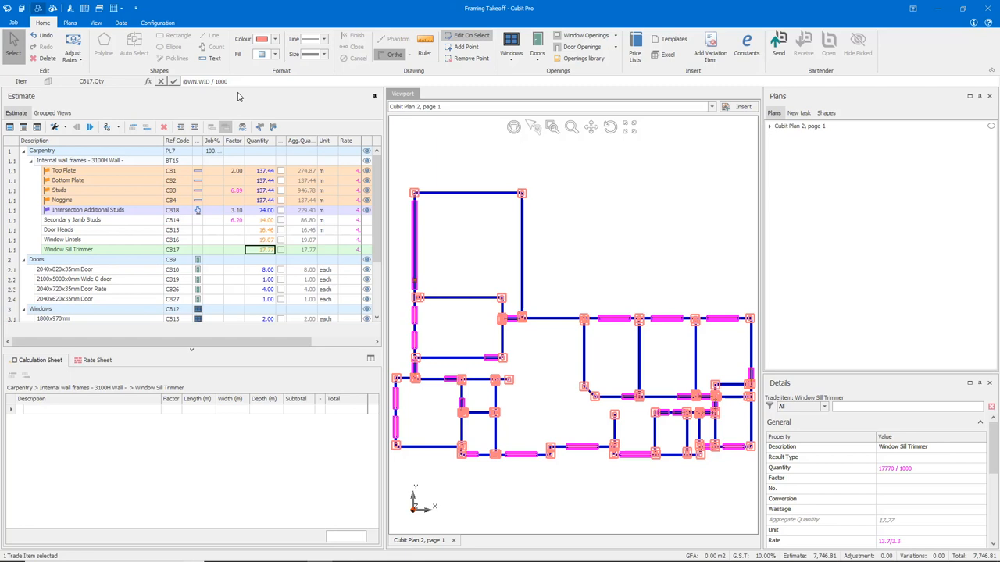
pyautogui.moveTo(328, 240)
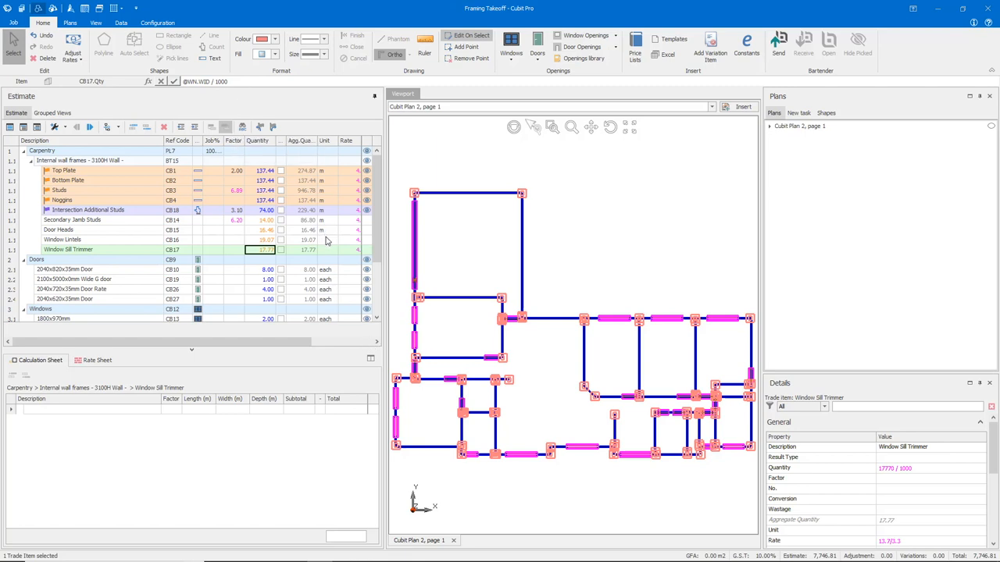
pyautogui.click(326, 250)
pyautogui.write('m')
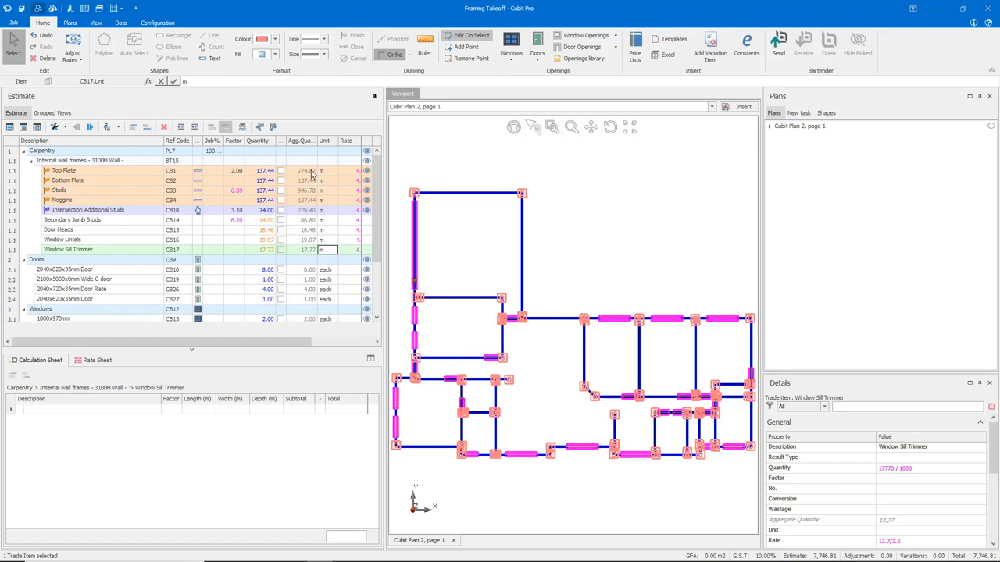
pyautogui.moveTo(306, 253)
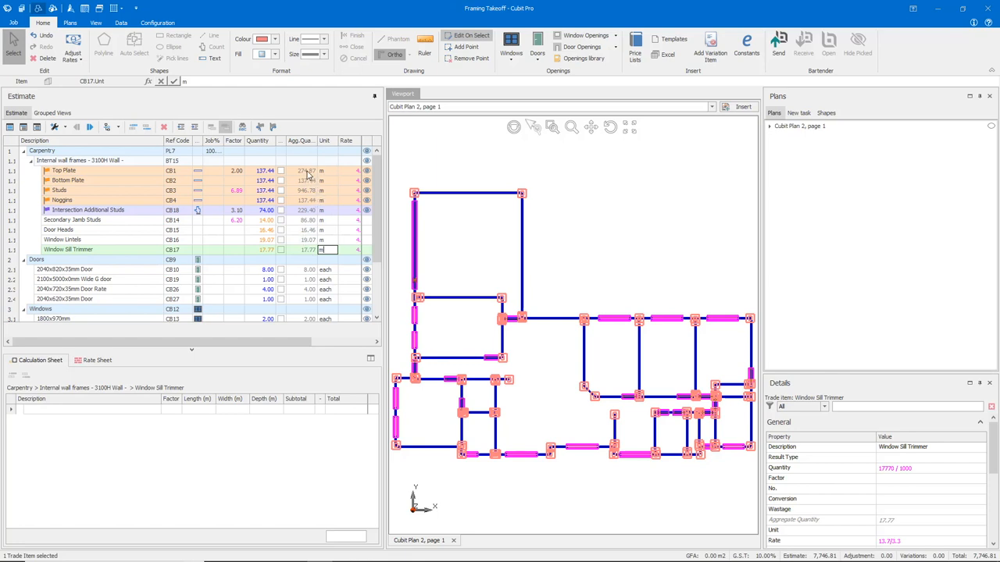
pyautogui.moveTo(278, 144)
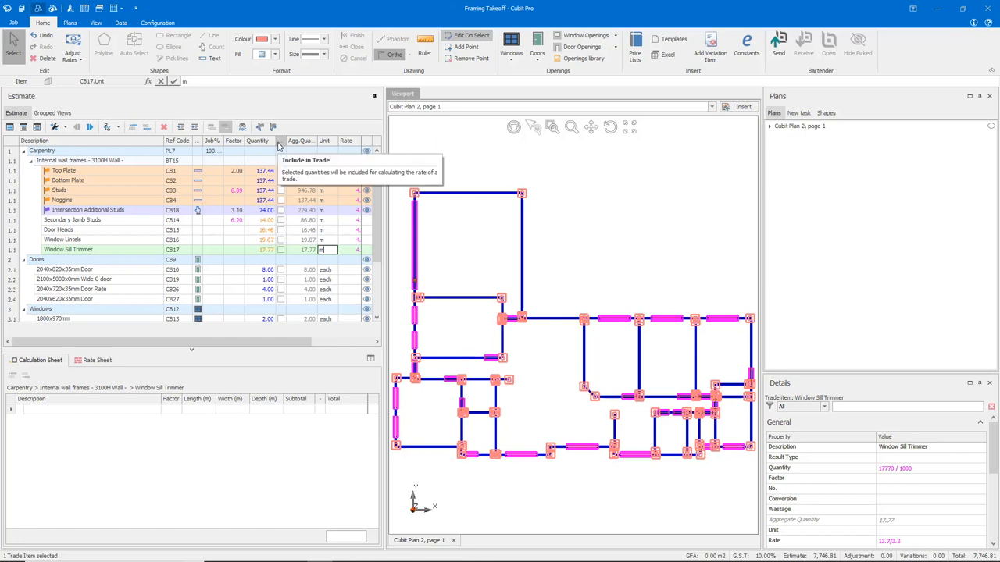